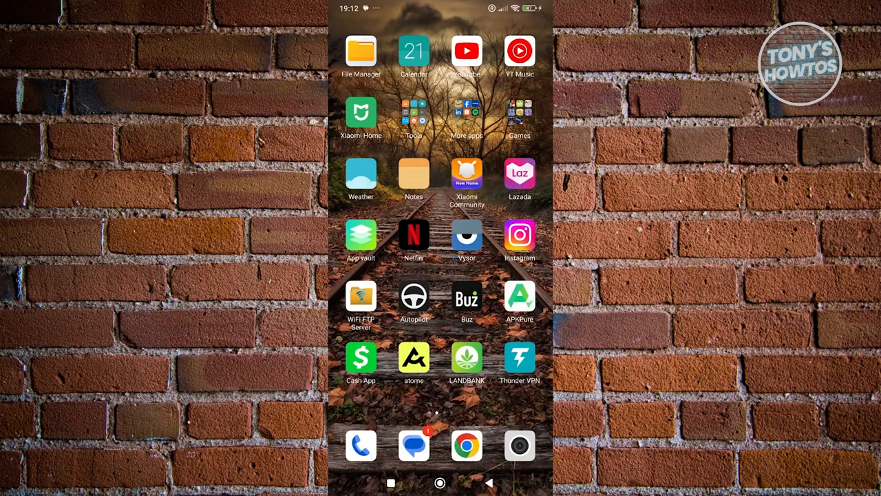
# Launch Chrome to load m.facebook.com on its Keep Your Account Safe checkpoint.
pyautogui.click(467, 445)
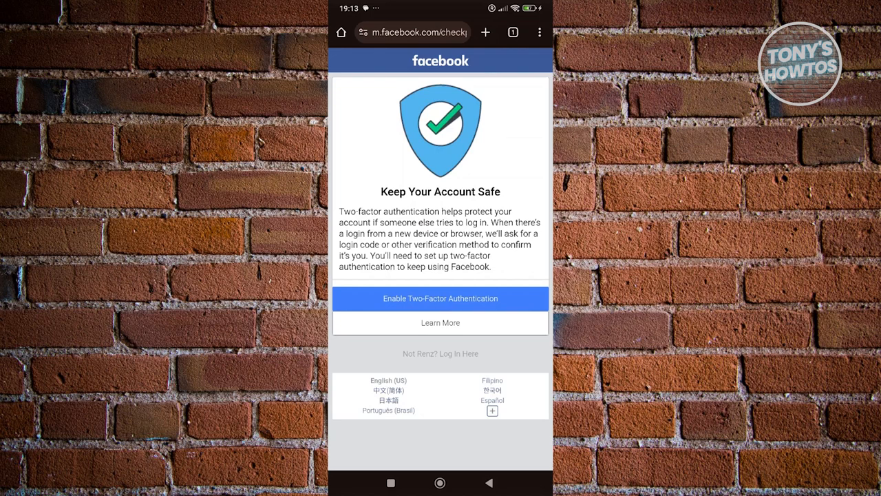
# Begin two-factor authentication setup, choosing text message (SMS) as the security method.
pyautogui.click(440, 299)
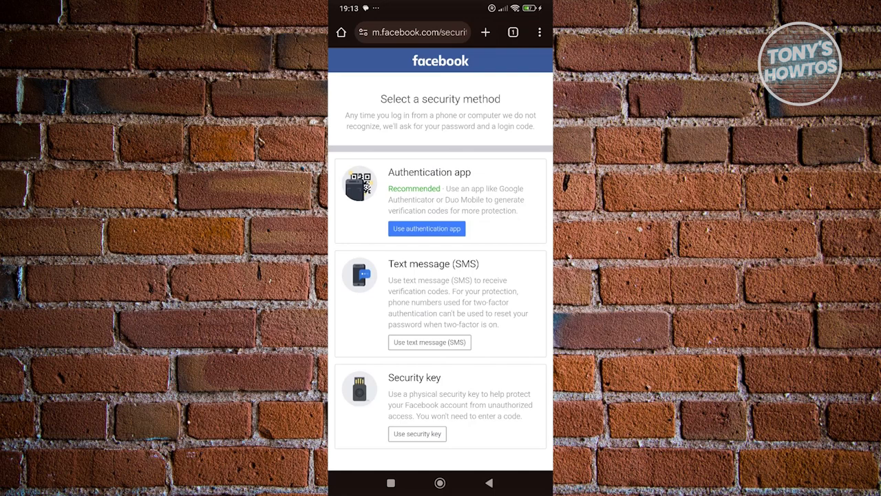
pyautogui.click(429, 342)
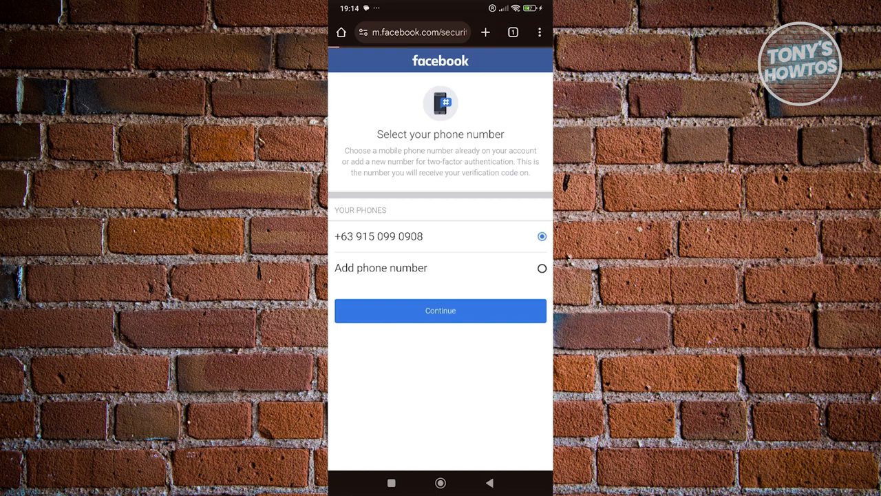
# Confirm the existing phone number by entering the texted confirmation code.
pyautogui.click(440, 310)
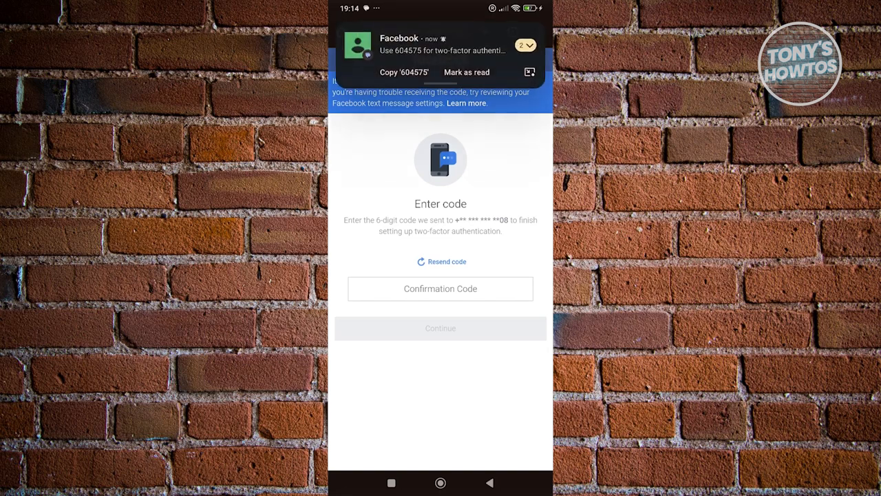
pyautogui.click(440, 288)
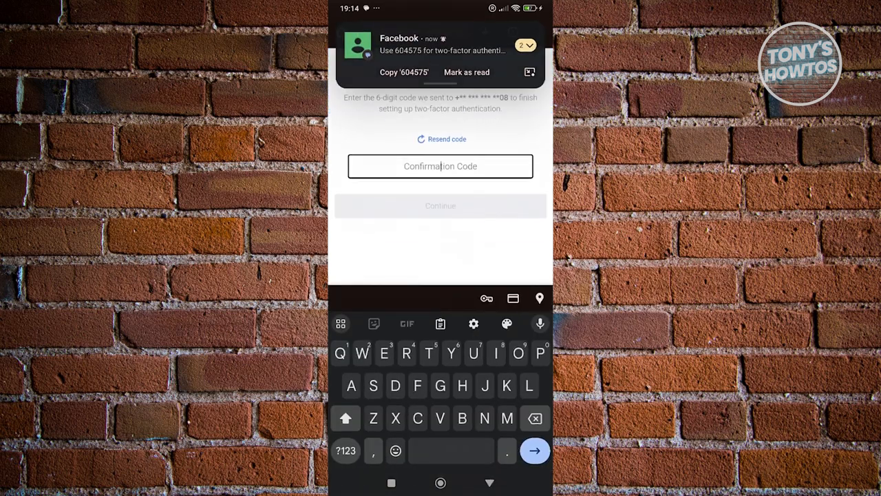
pyautogui.write('6')
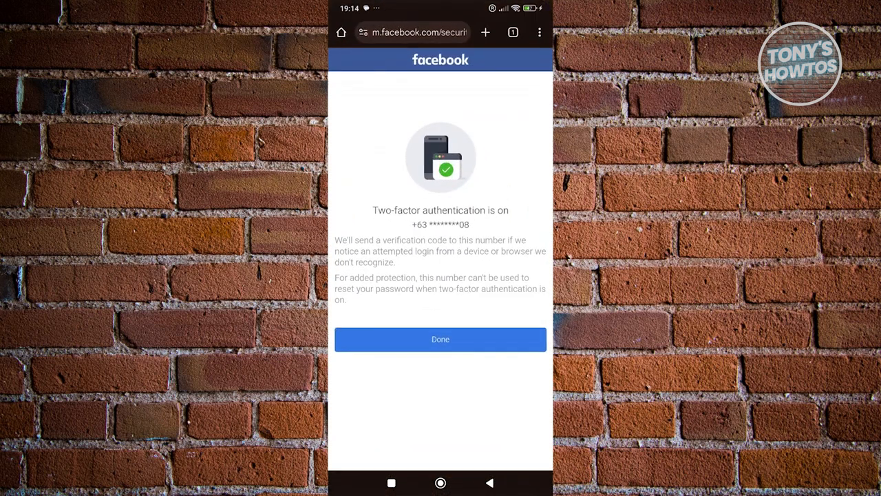
# Finish setup to reach the news feed, log out, and log in to the saved profile.
pyautogui.click(413, 33)
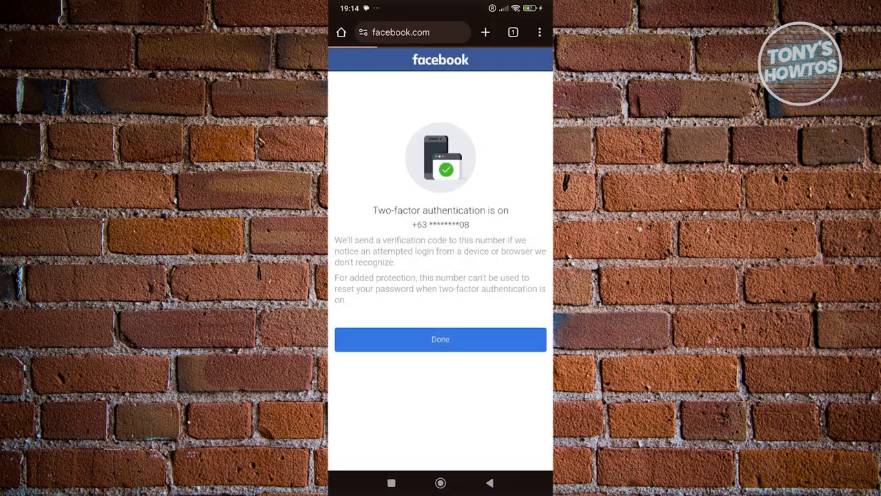
pyautogui.click(440, 339)
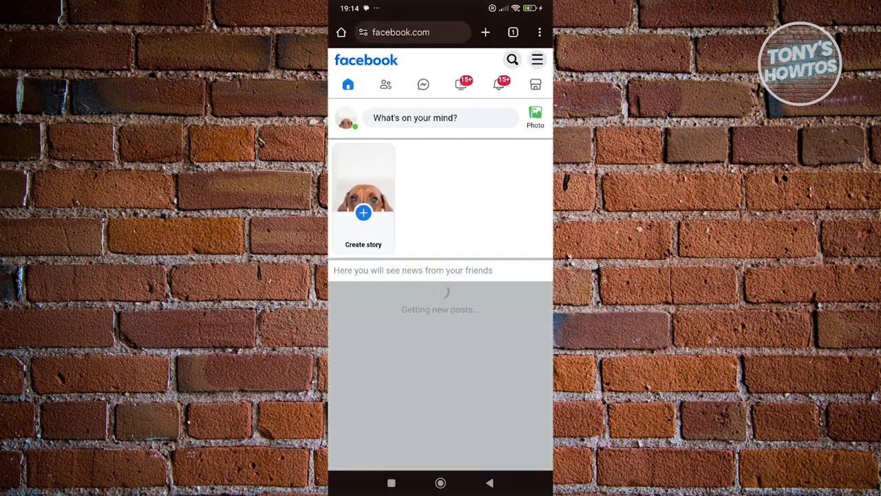
pyautogui.click(537, 60)
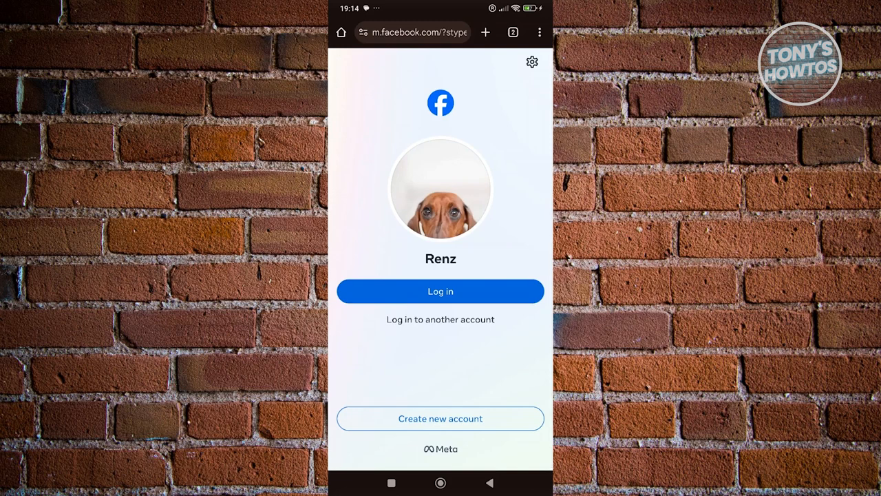
pyautogui.click(440, 290)
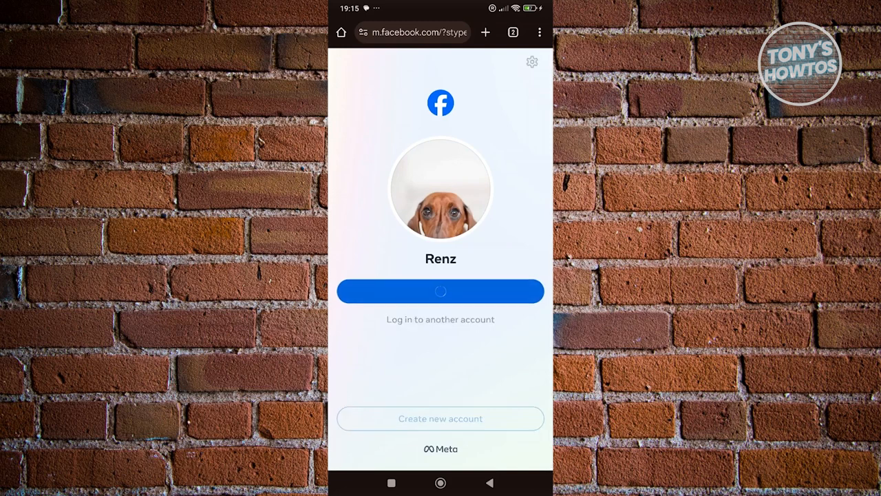
pyautogui.click(440, 291)
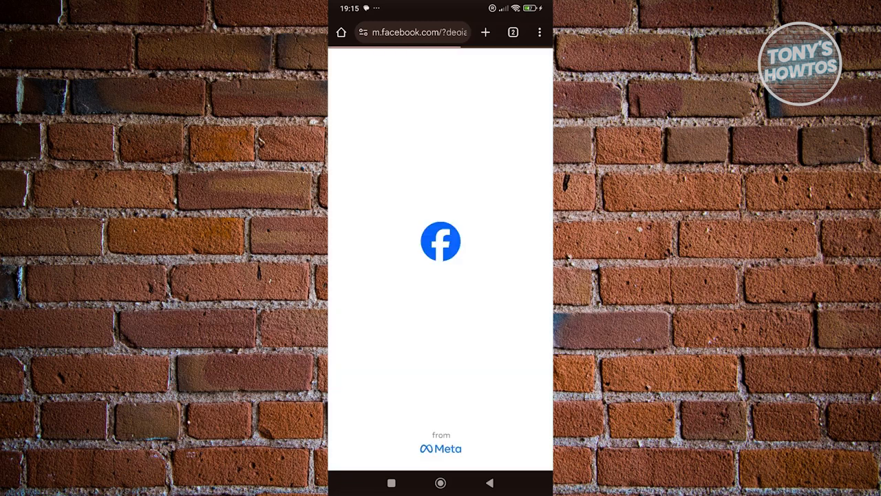